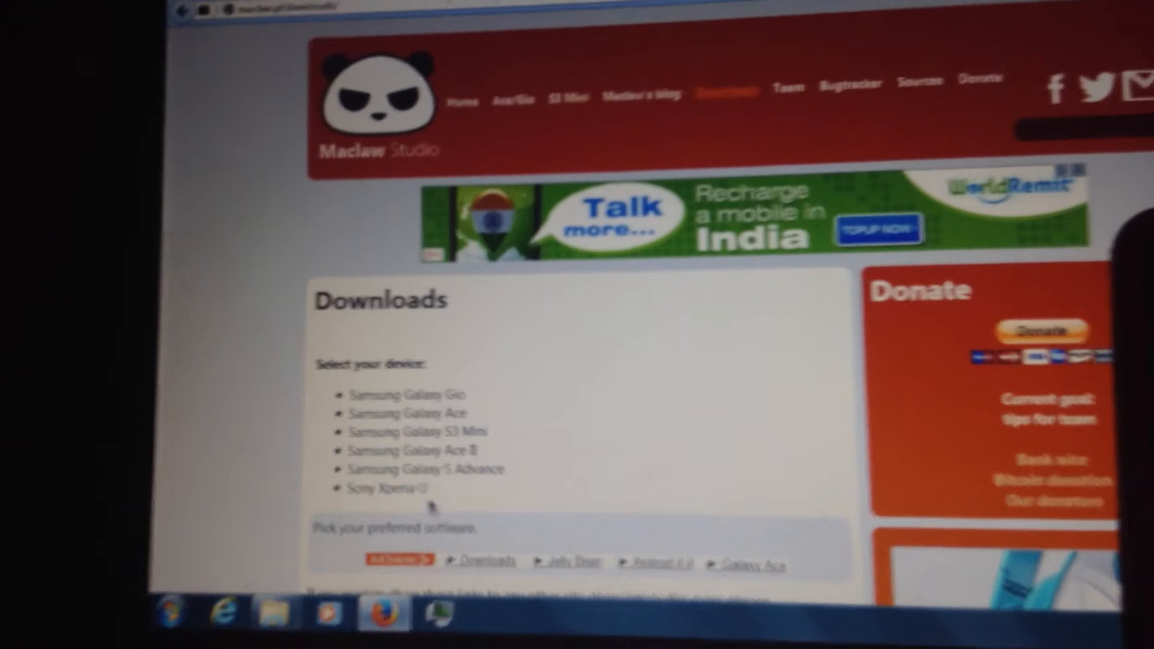
Step: Select Samsung Galaxy Ace II to reveal its software list: CyanogenMod, Android Open Kang Project, Google Apps
{"action": "scroll", "scroll_direction": "down", "scroll_amount": 3}
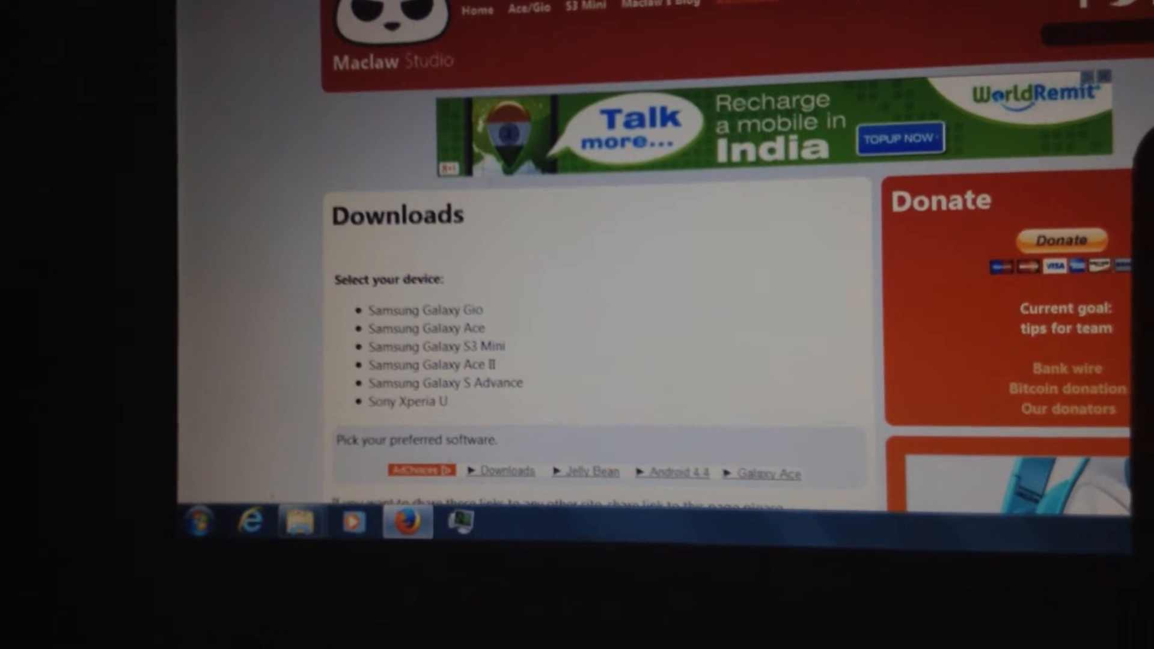
{"action": "scroll", "scroll_direction": "down", "scroll_amount": 3}
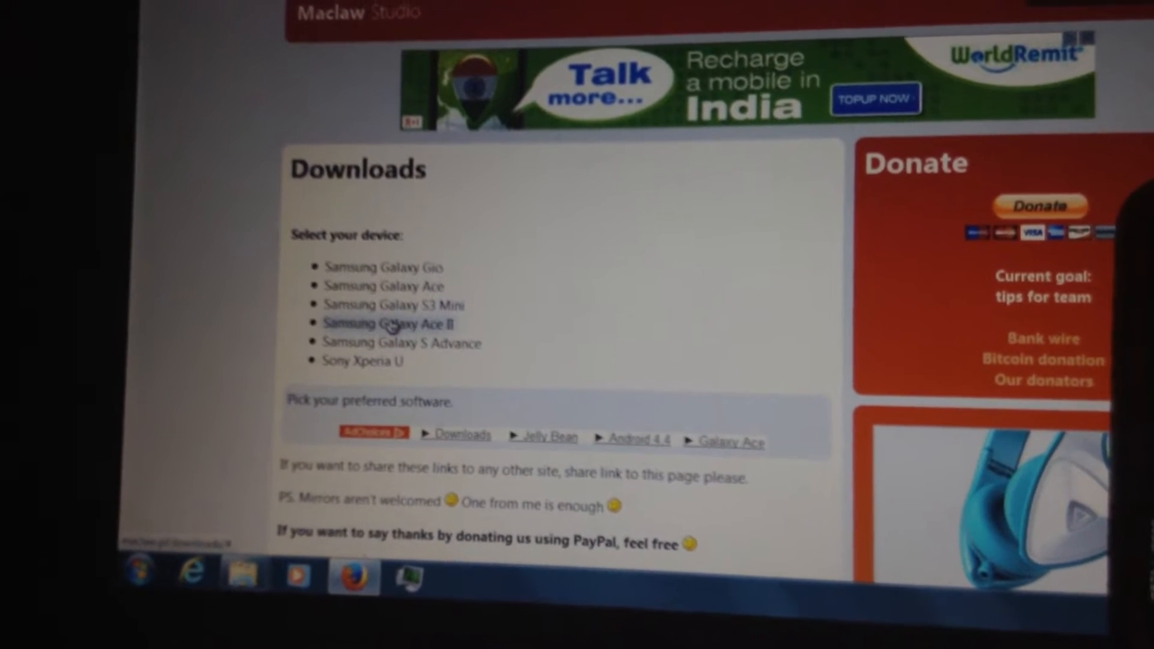
{"action": "left_click", "coordinate": [387, 323]}
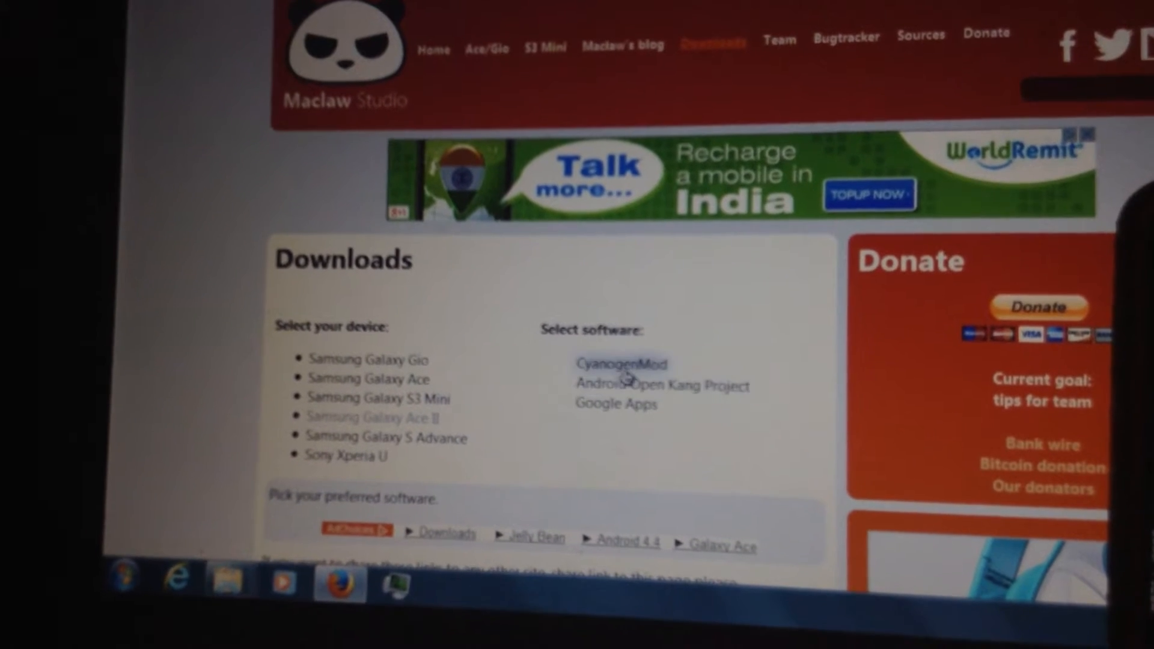
{"action": "left_click", "coordinate": [622, 364]}
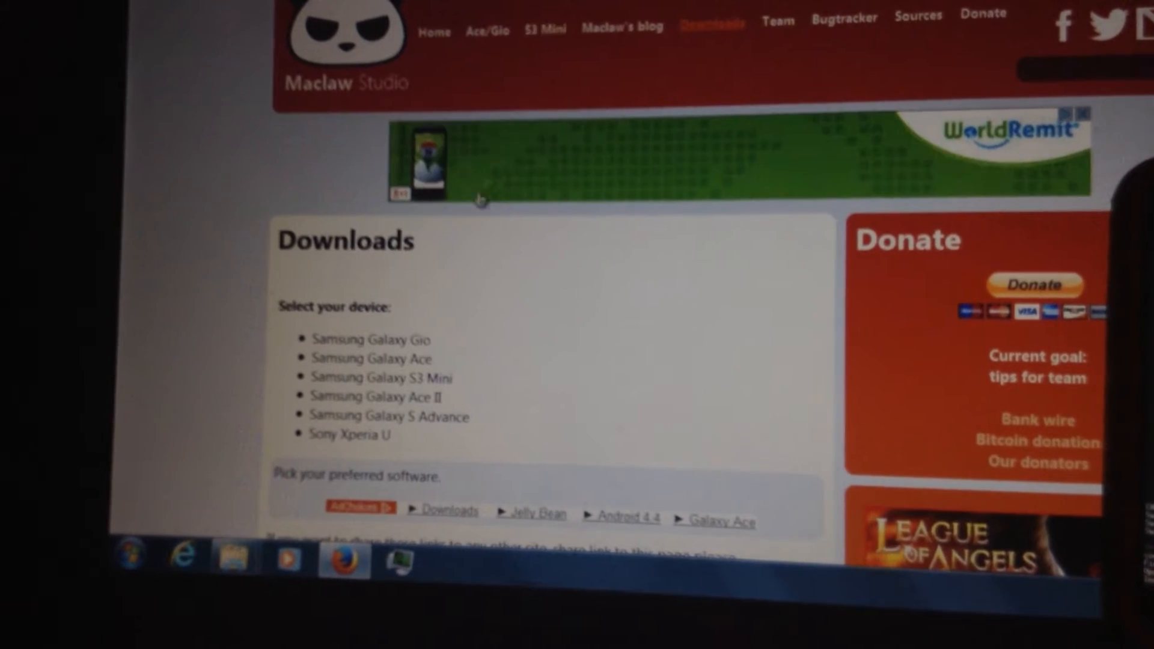
{"action": "left_click", "coordinate": [372, 393]}
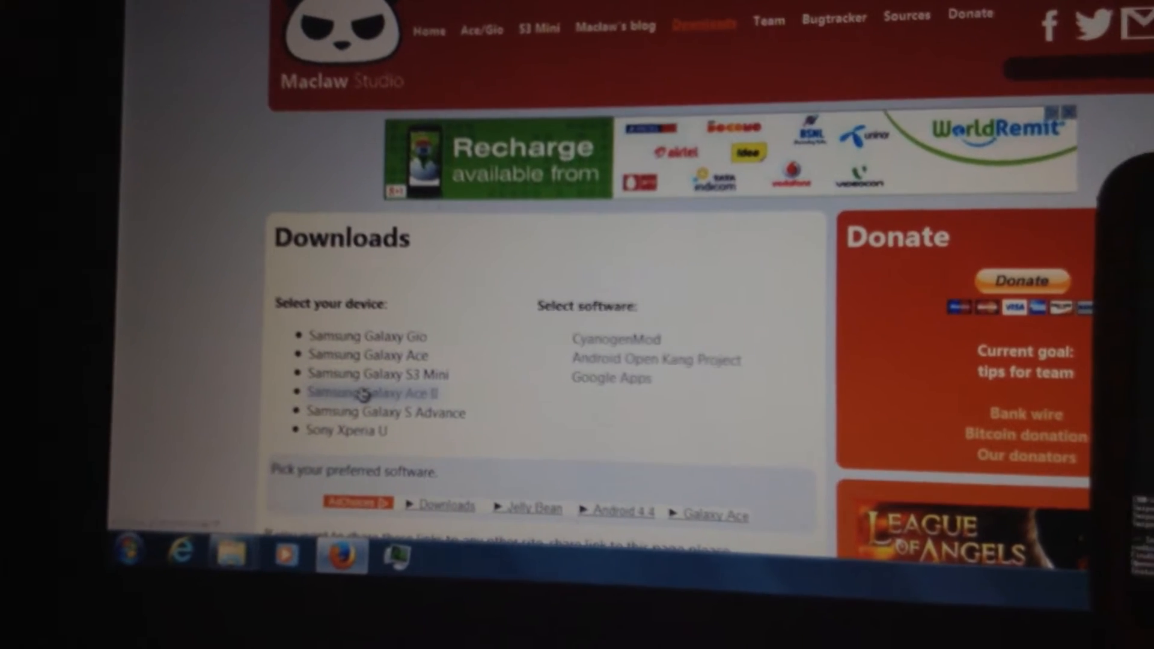